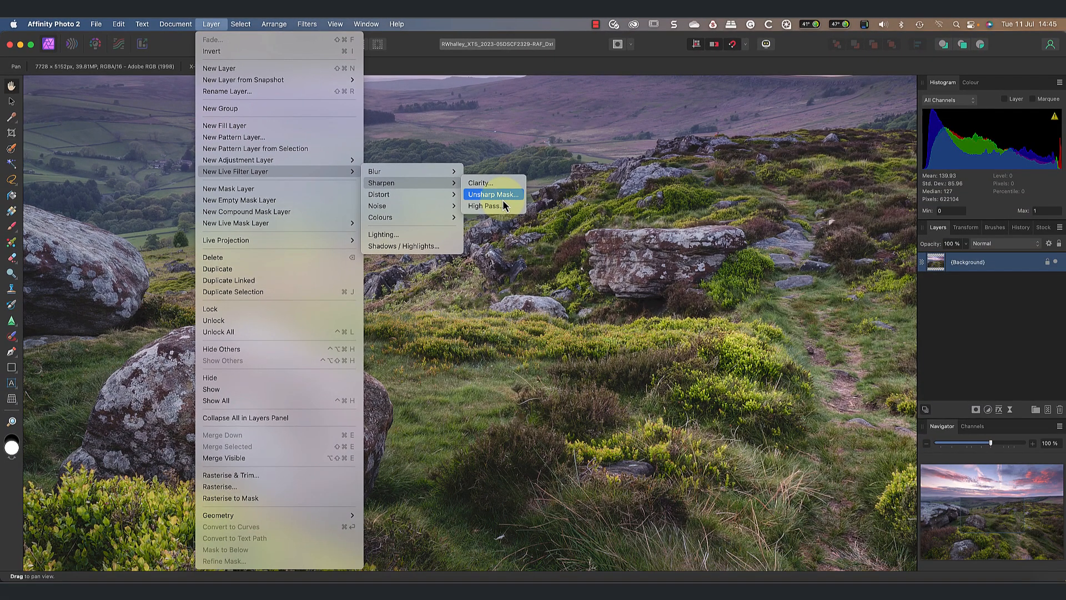
- Add a Live Unsharp Mask filter layer above the background with factor about 1.33
click(491, 194)
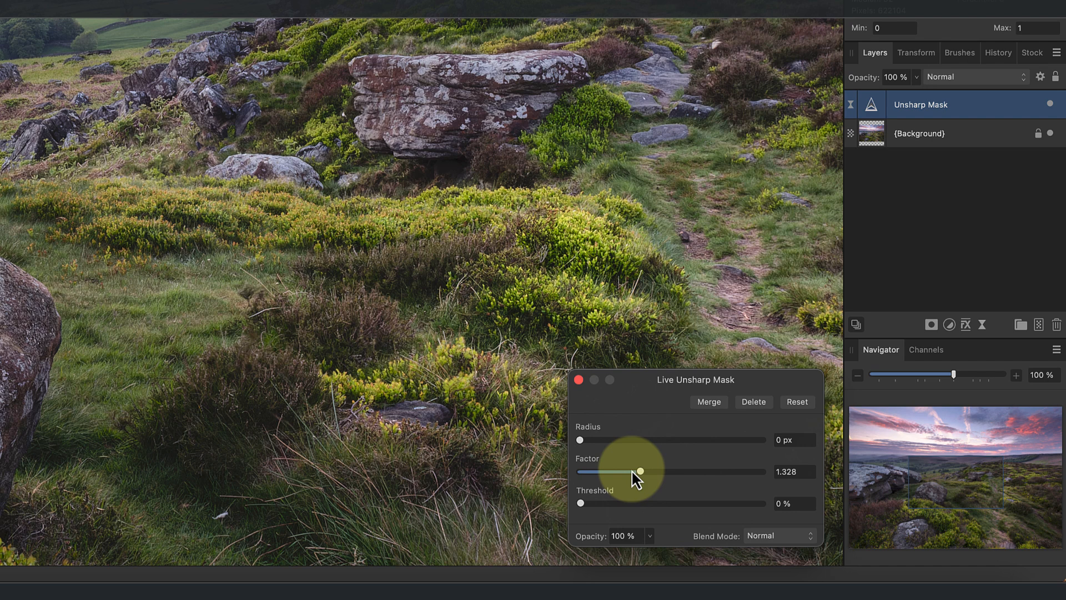
mouse_move(583, 448)
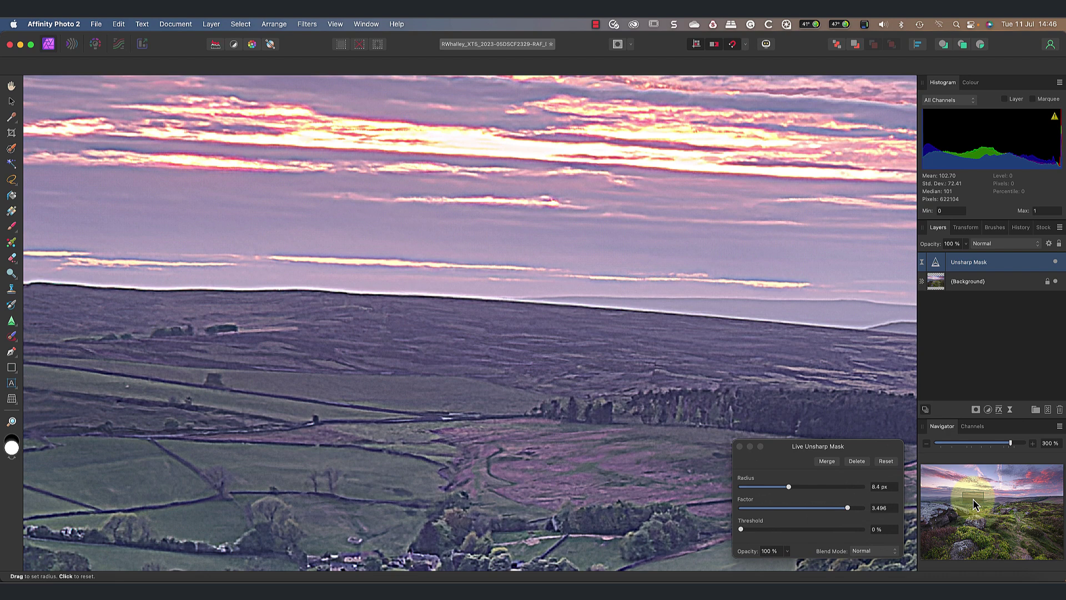
mouse_move(788, 489)
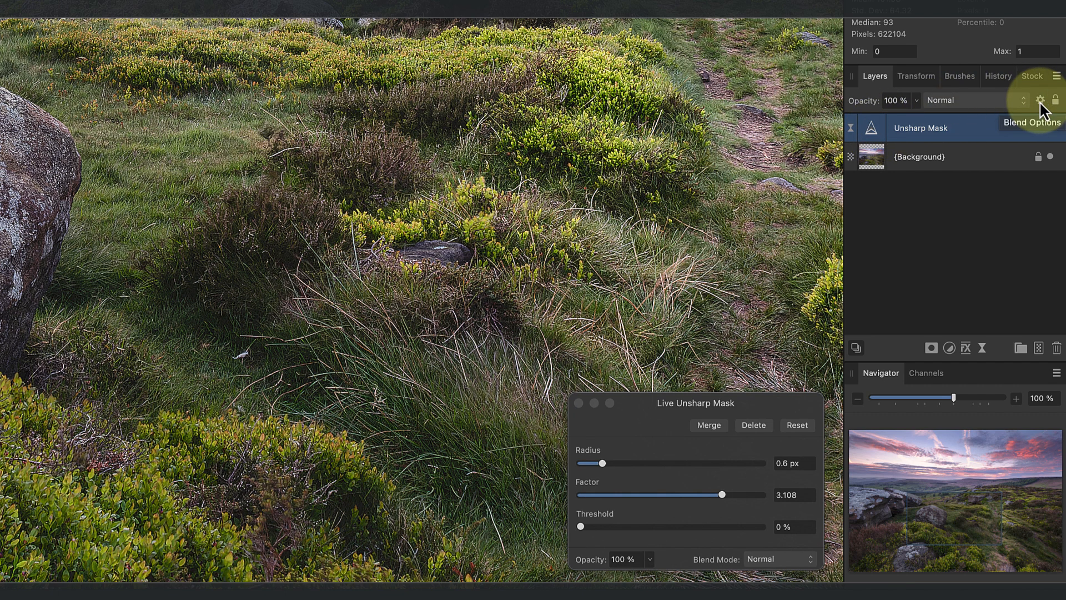
- Show the Unsharp Mask layer's Blend Options with its source layer range curve
click(1040, 100)
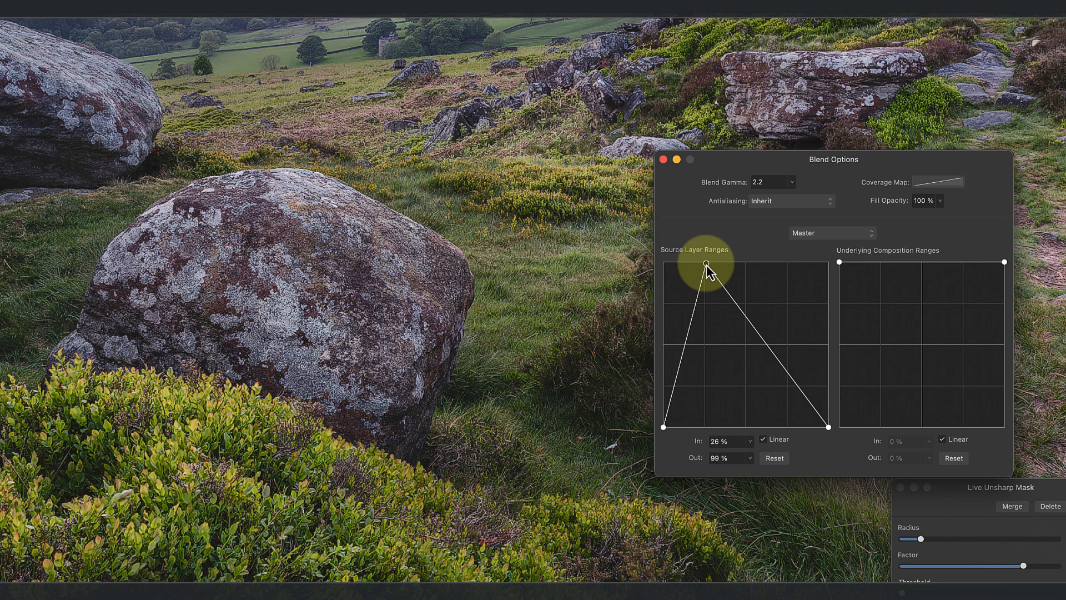
mouse_move(772, 350)
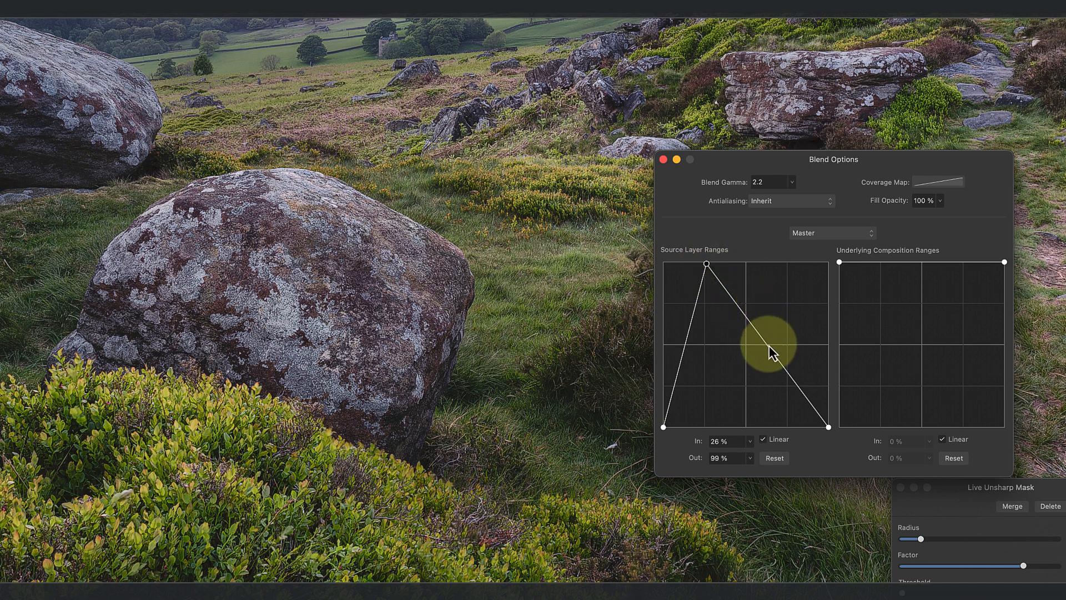